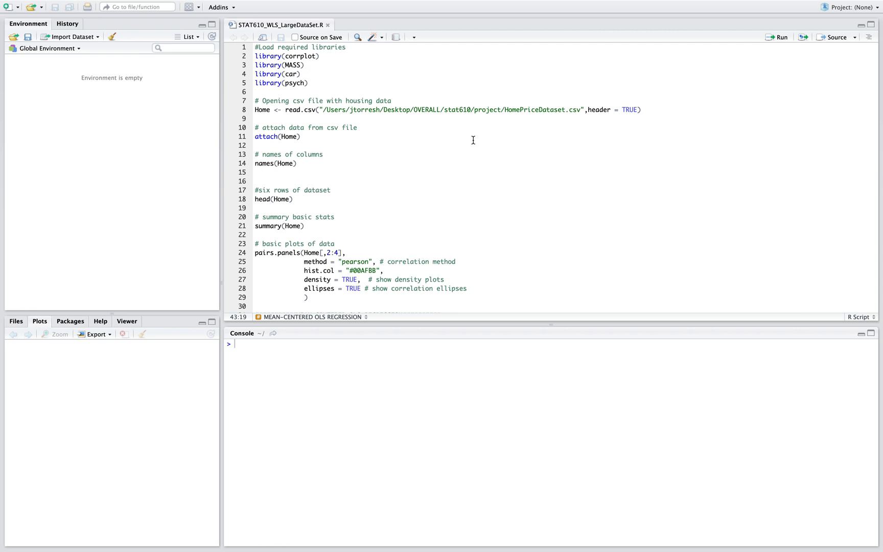
mouse_move(253, 55)
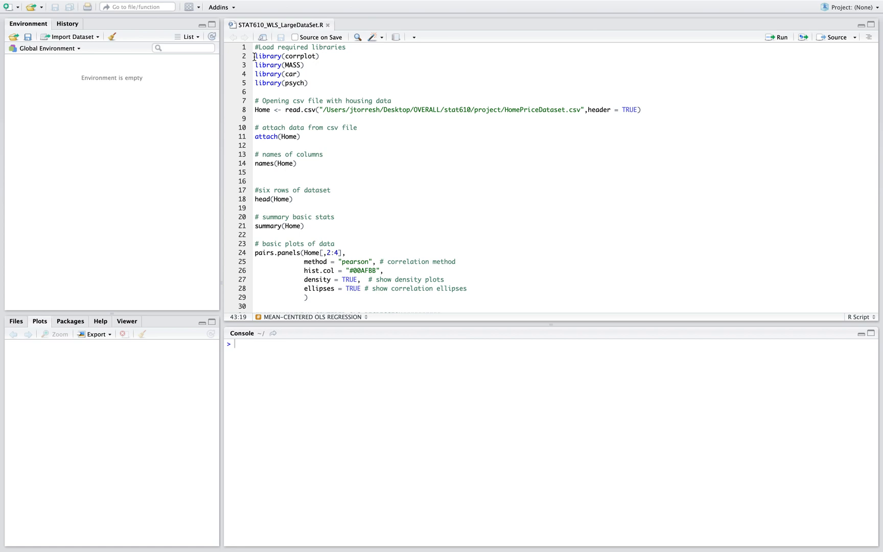
- Load corrplot, MASS, car and psych, then read HomePriceDataset.csv into Home (522 rows, 4 variables)
left_click_drag(252, 56, 308, 83)
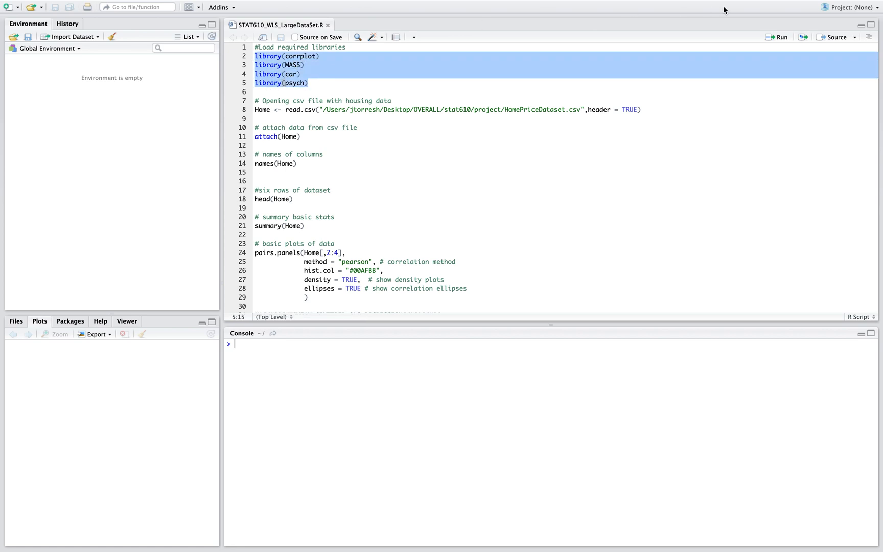
left_click(779, 38)
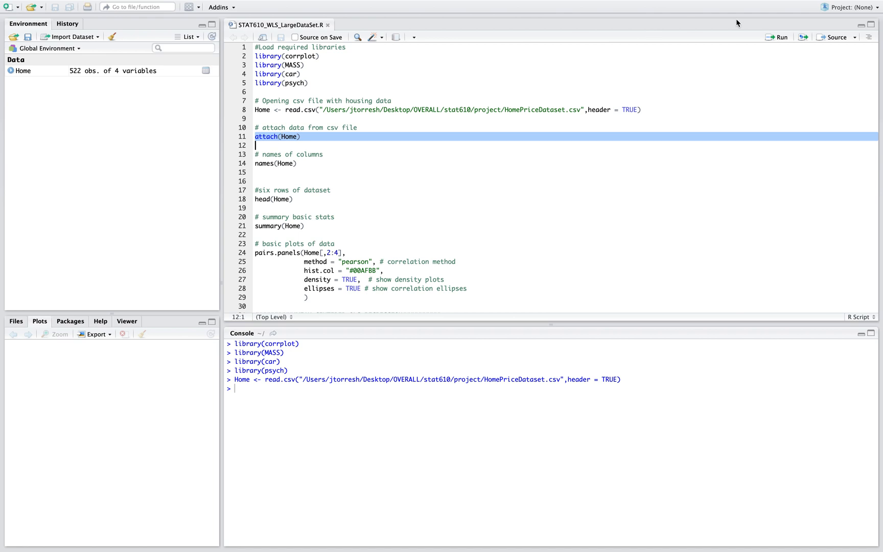
- Attach Home and print its column names, first six rows and summary statistics
left_click(780, 37)
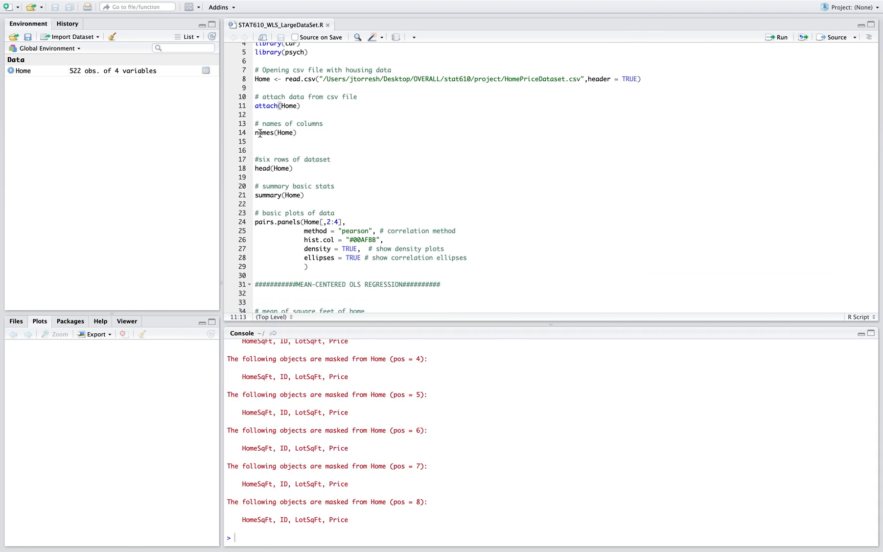
double_click(264, 132)
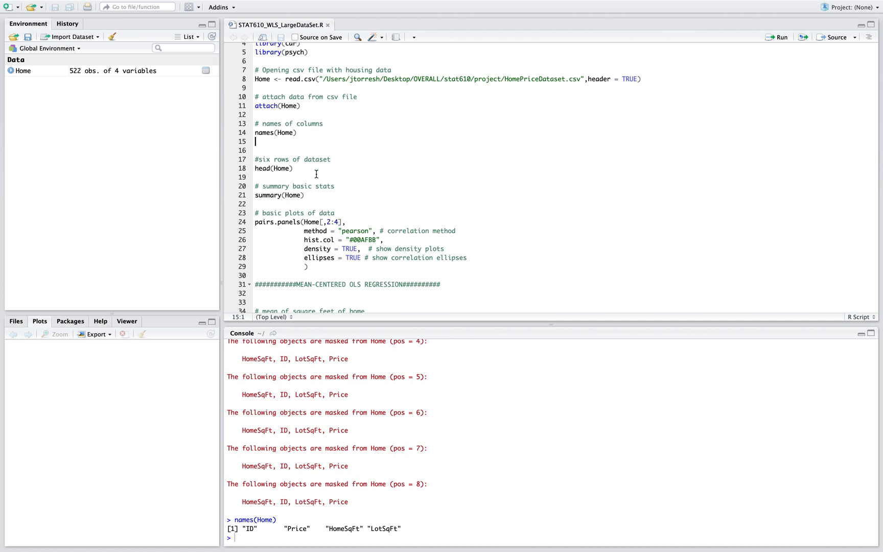
scroll("down", 3)
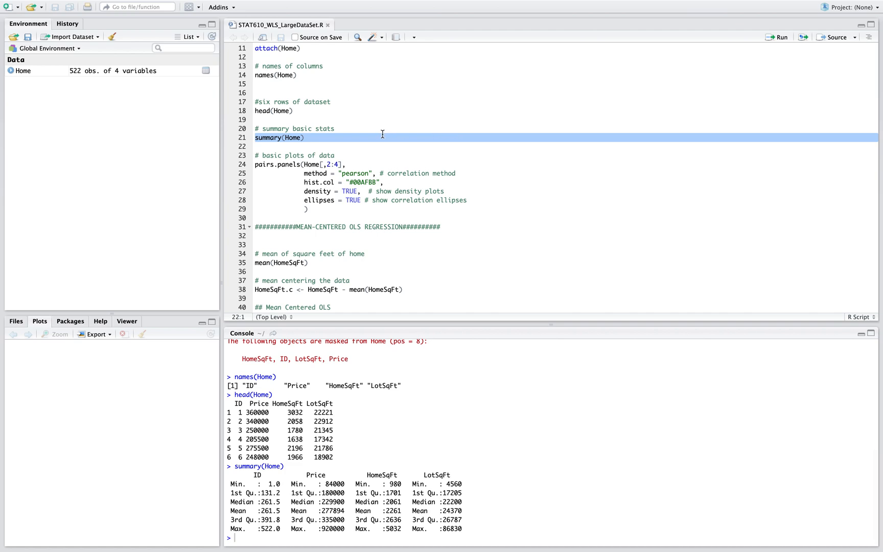
left_click(379, 137)
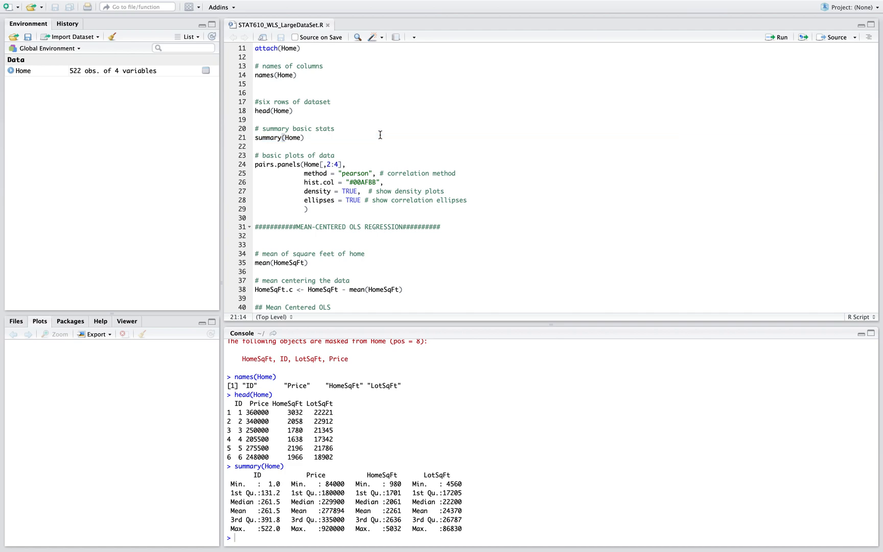
mouse_move(258, 155)
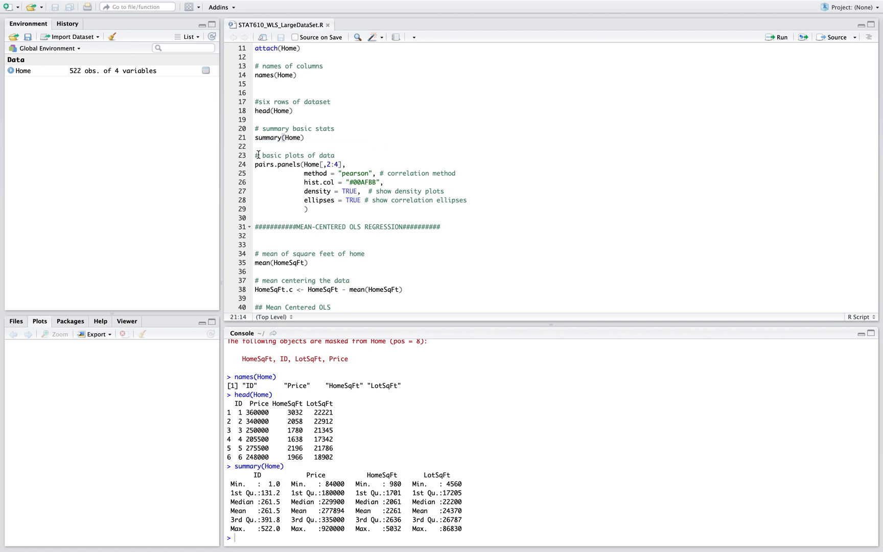
- Draw the pairs.panels correlation plot of Price, HomeSqFt and LotSqFt
left_click_drag(257, 155, 308, 209)
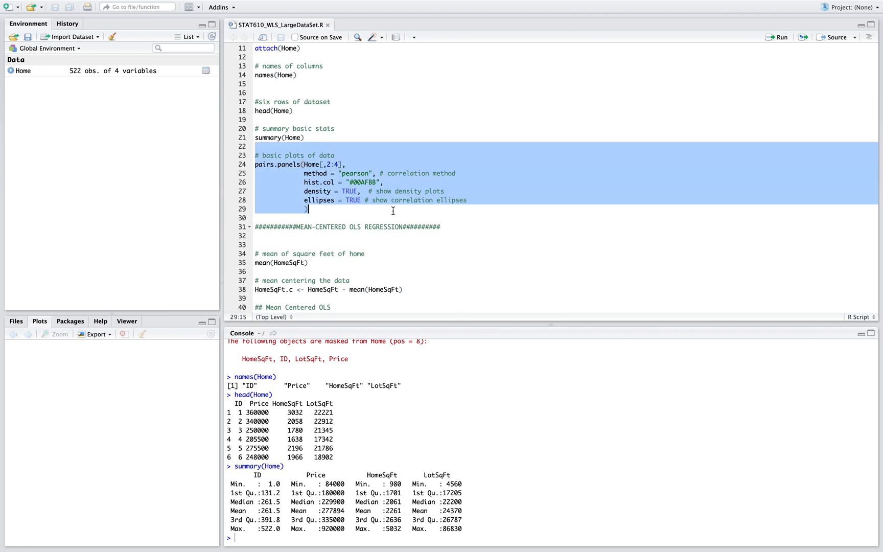
left_click(779, 38)
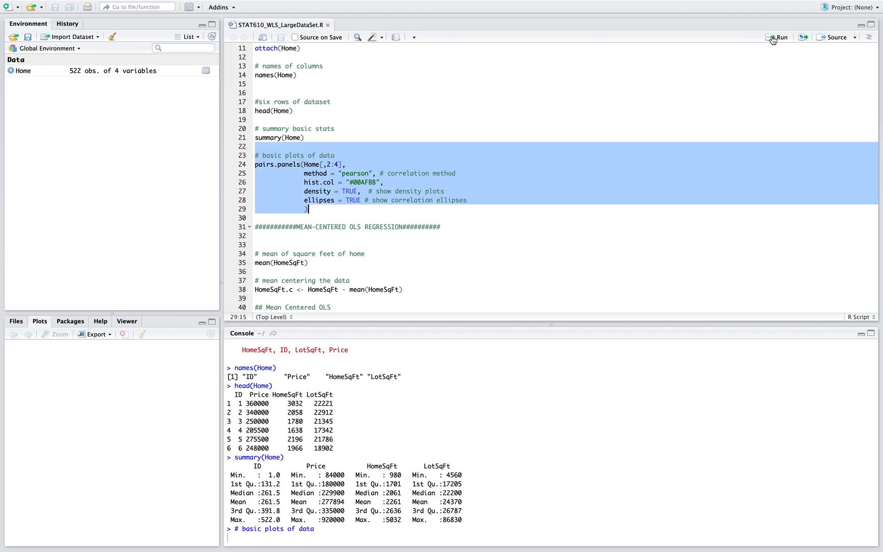
left_click(777, 37)
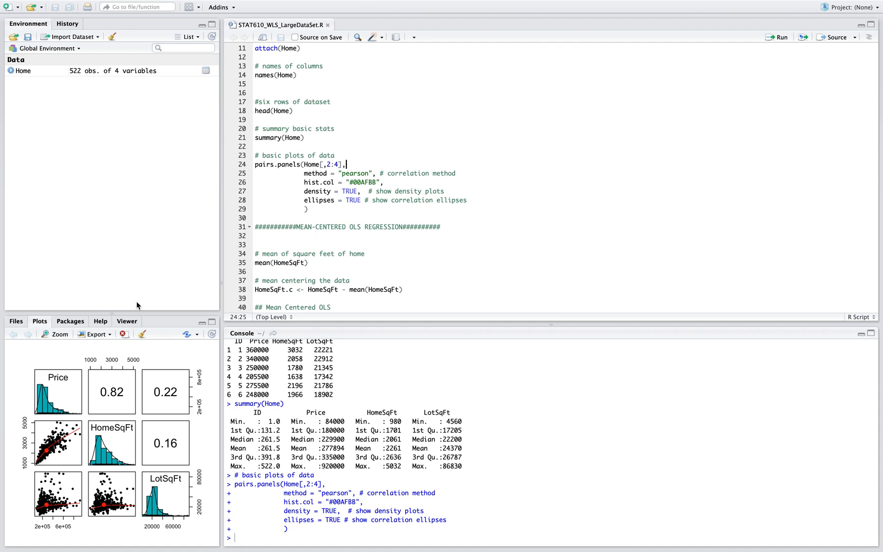
- Enlarge the pairs-panel plot in a Plot Zoom window to read correlations 0.82, 0.22, 0.16
left_click(54, 333)
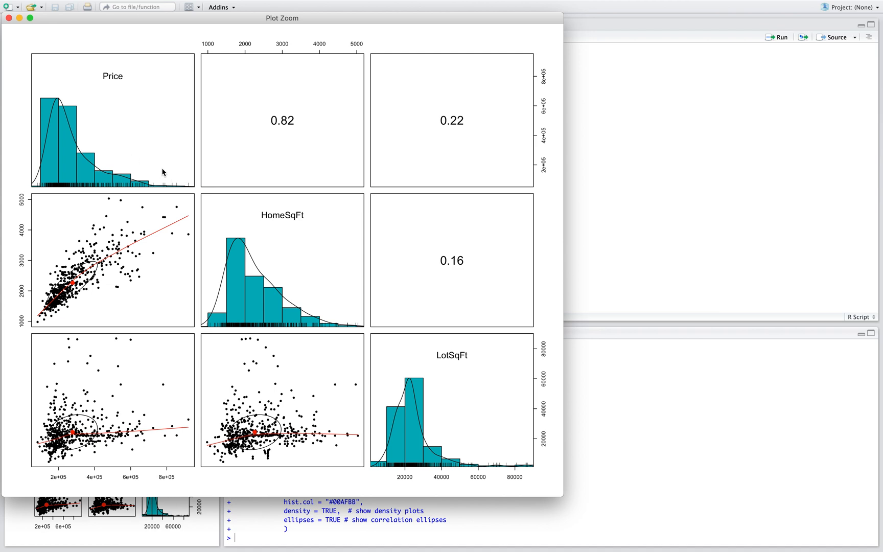
mouse_move(183, 181)
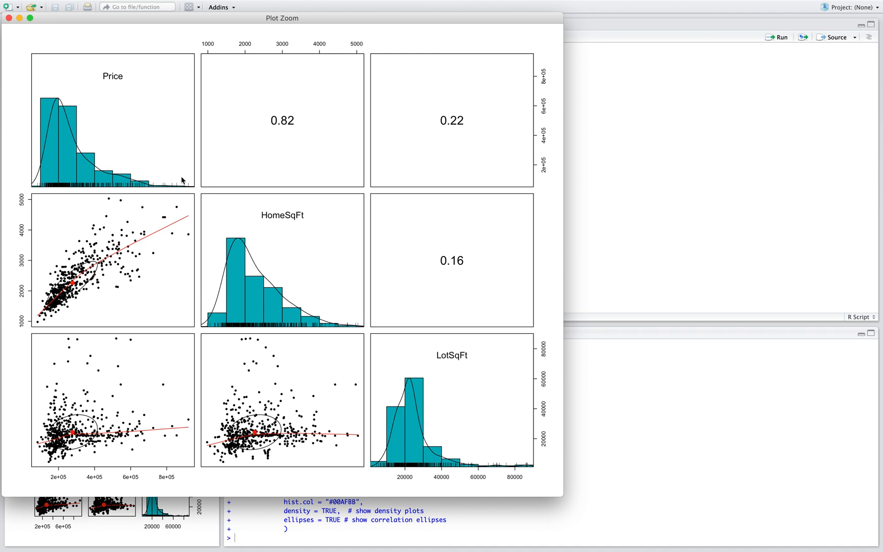
mouse_move(177, 170)
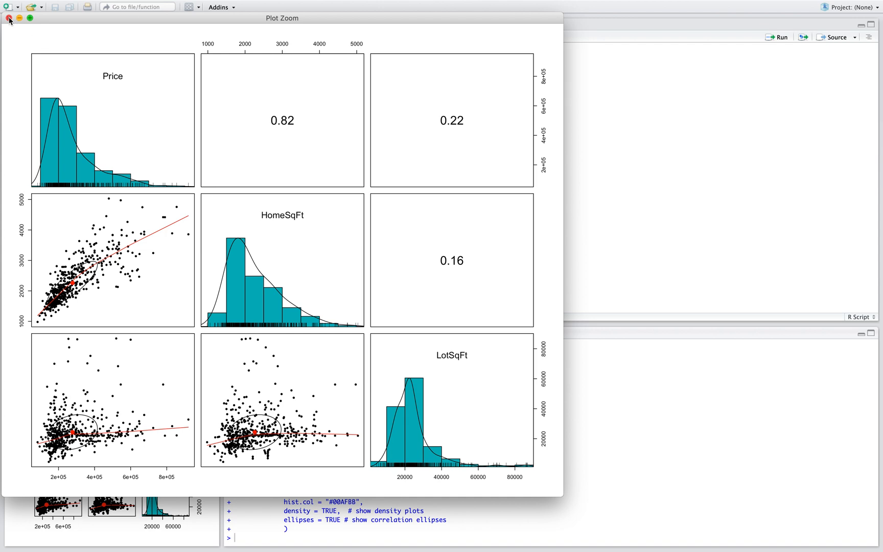
- Close the zoomed plot, compute mean(HomeSqFt) = 2260.626 and create HomeSqFt.c
left_click(9, 18)
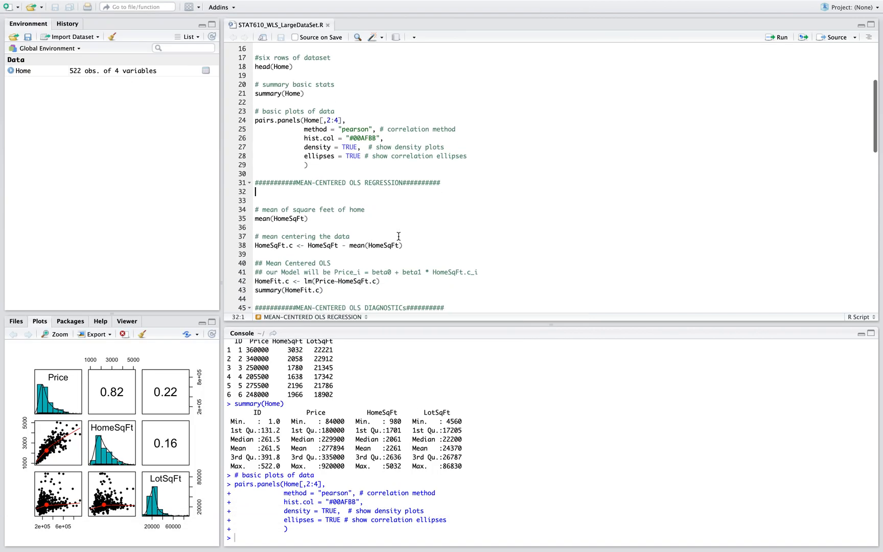
scroll("down", 3)
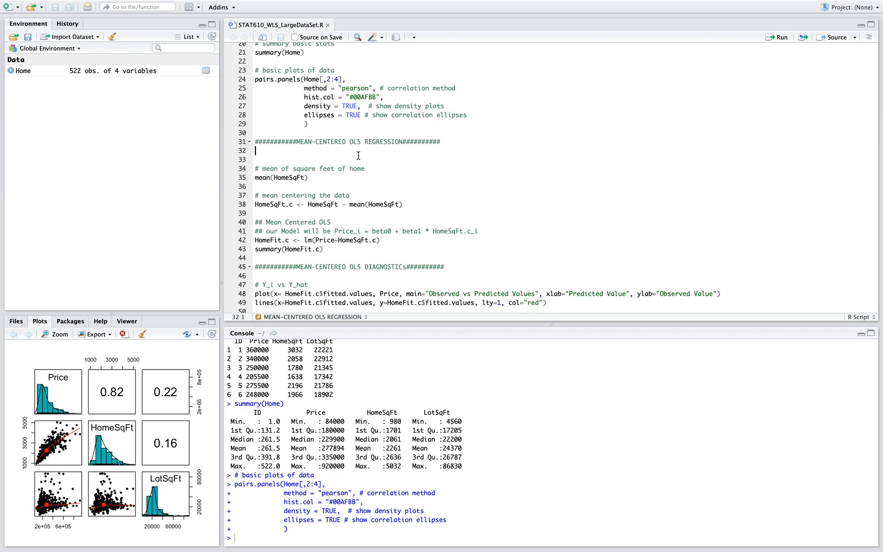
scroll("down", 3)
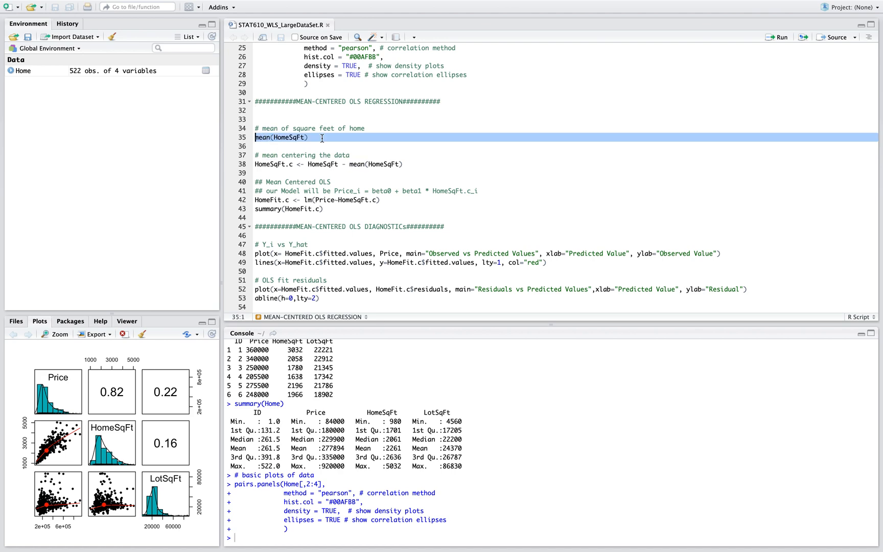
mouse_move(786, 60)
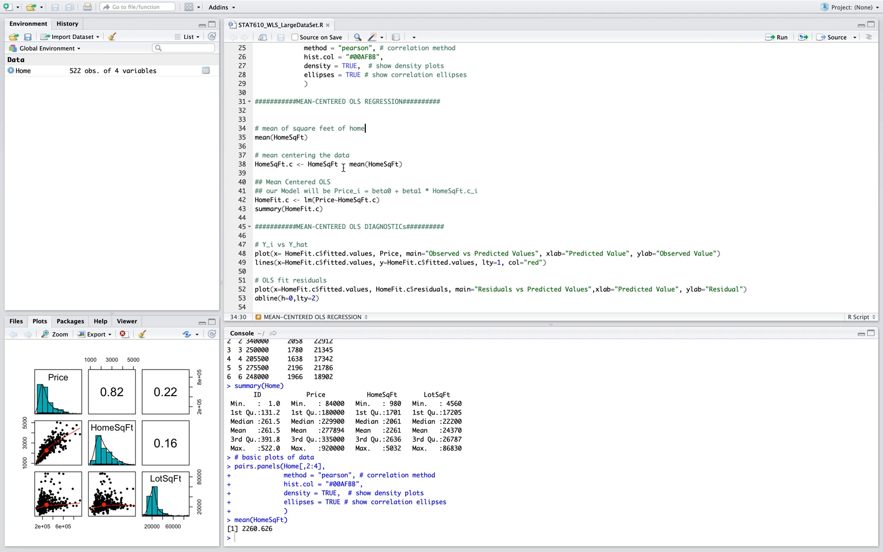
left_click(255, 172)
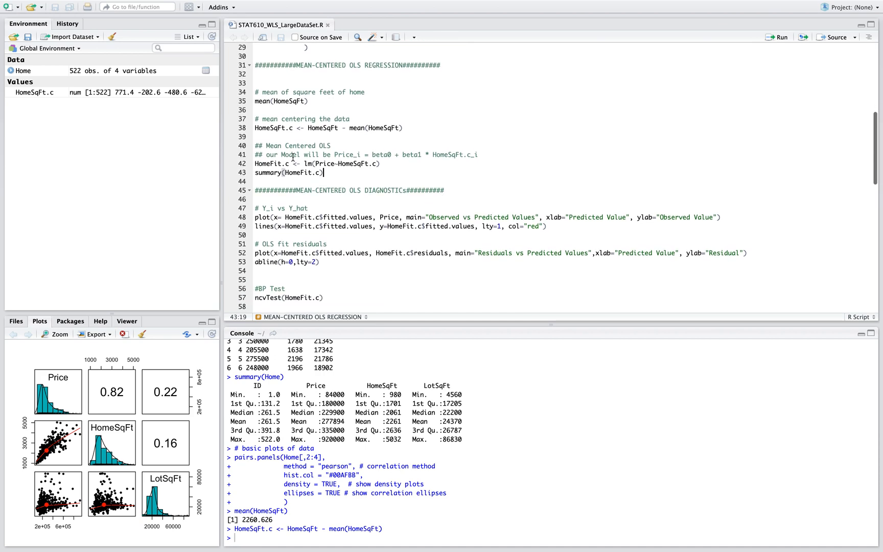
- Fit HomeFit.c as lm(Price~HomeSqFt.c) and print its summary: slope 158.9, R-squared 0.6715
left_click(260, 164)
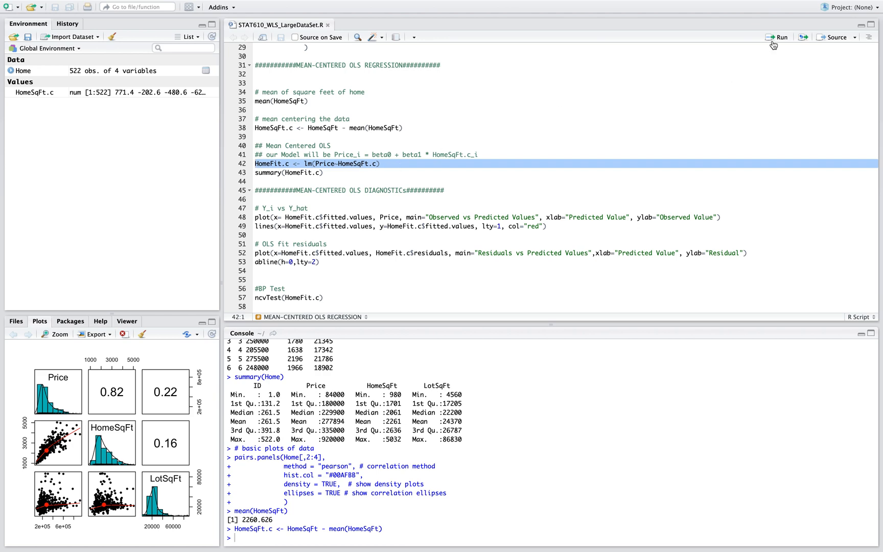
mouse_move(776, 39)
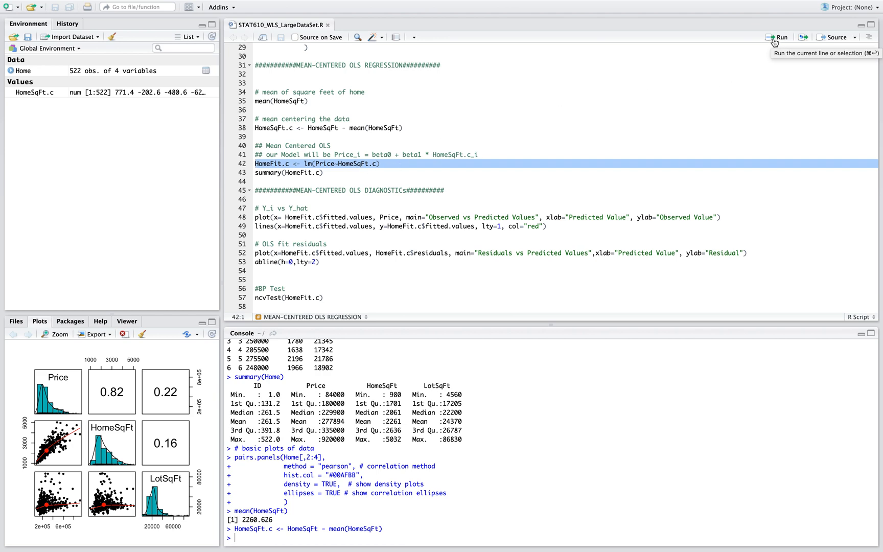
left_click(780, 37)
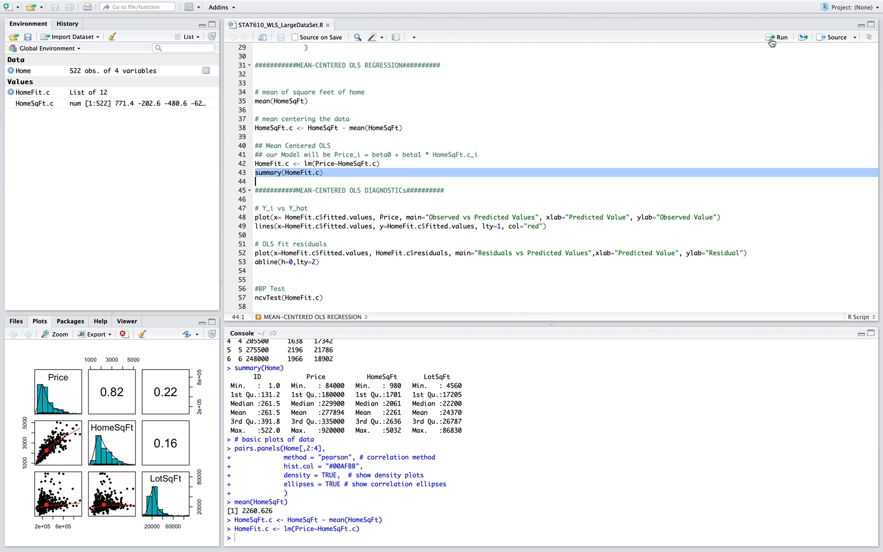
left_click(780, 36)
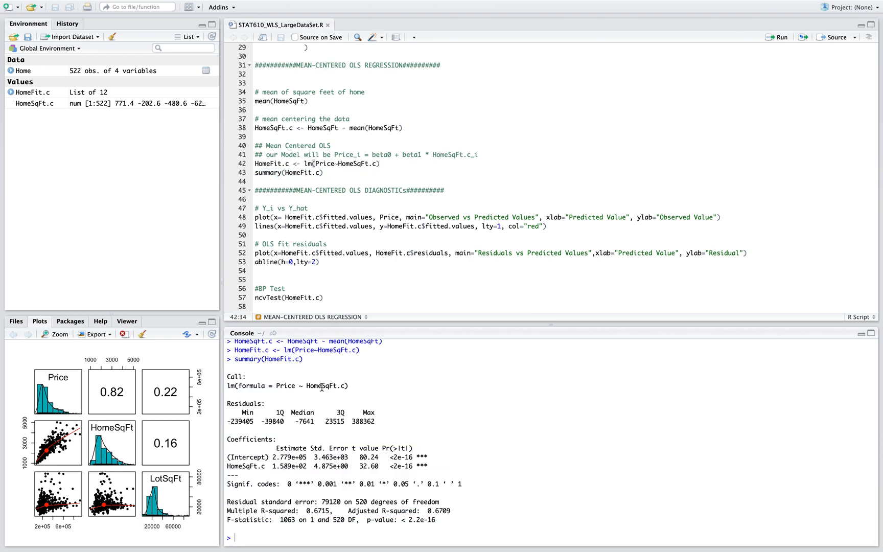
mouse_move(270, 457)
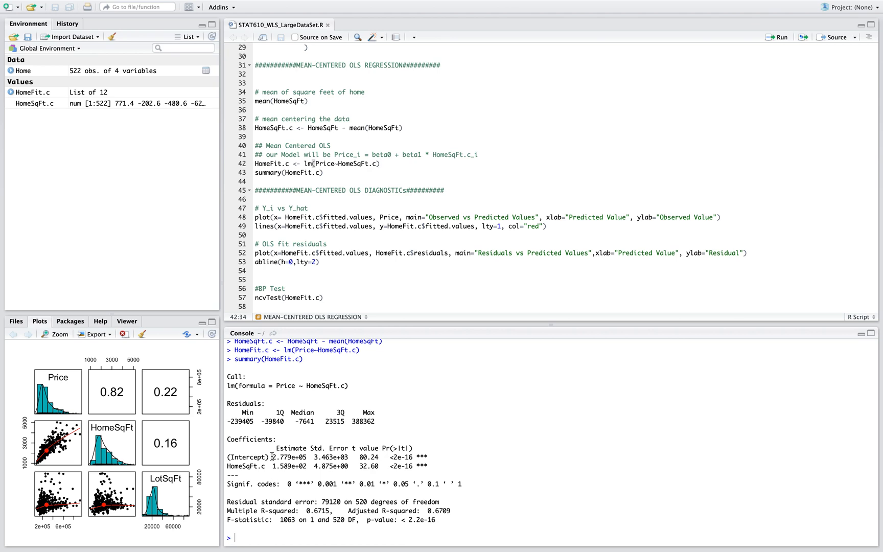
double_click(289, 457)
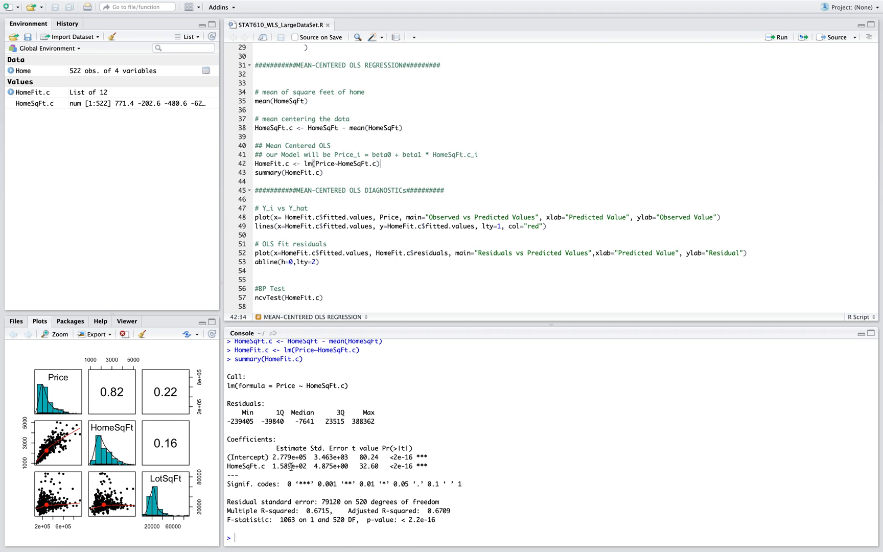
scroll("down", 3)
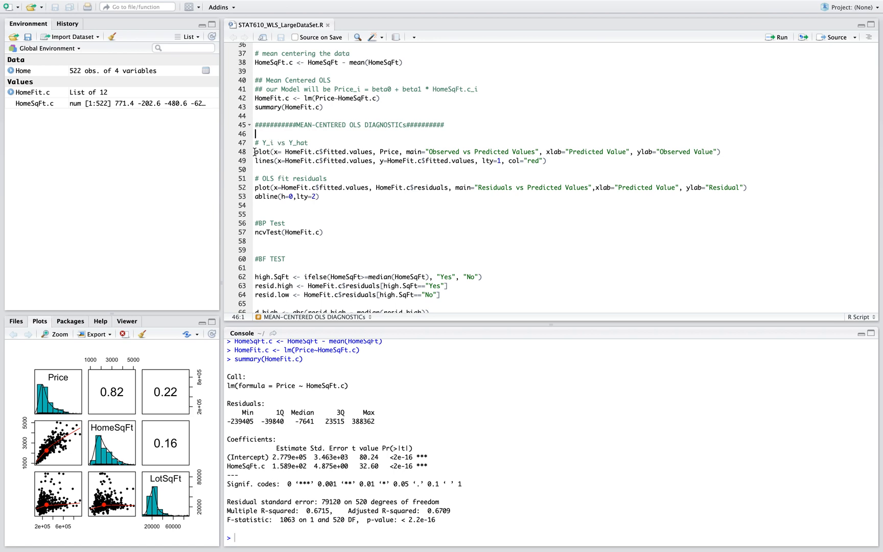
mouse_move(260, 161)
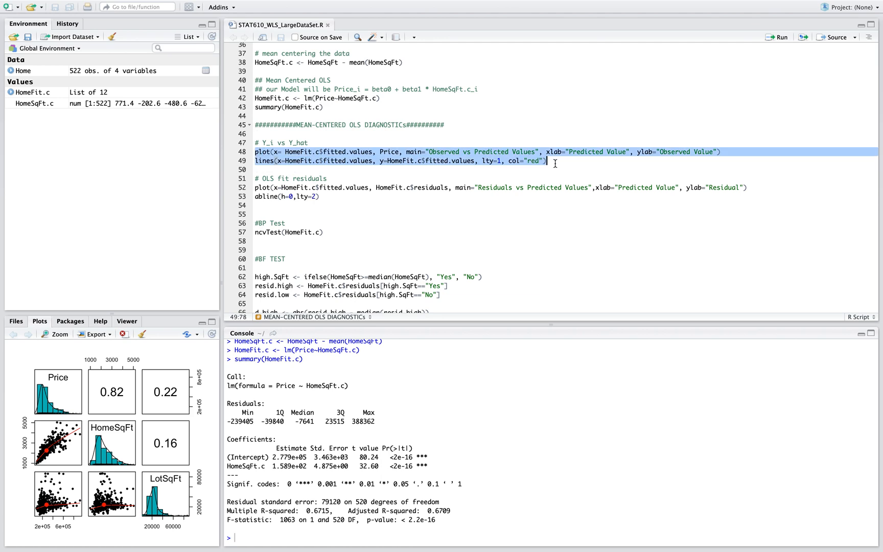
- Plot HomeFit.c's observed against predicted values with a red fitted line overlaid
left_click(779, 36)
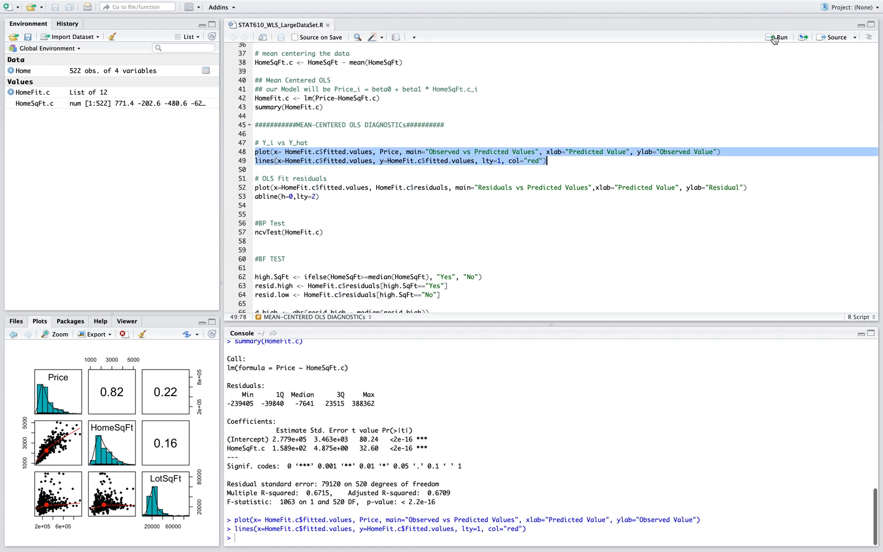
left_click(779, 37)
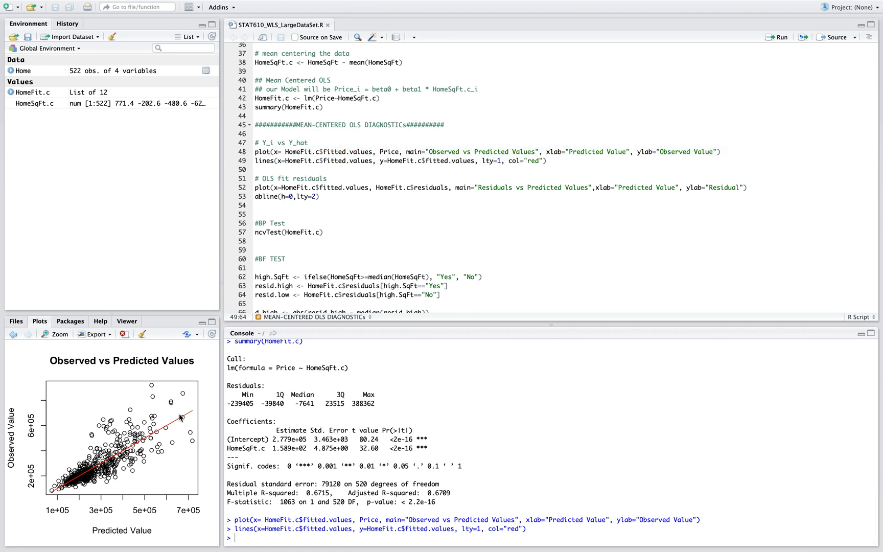
mouse_move(162, 403)
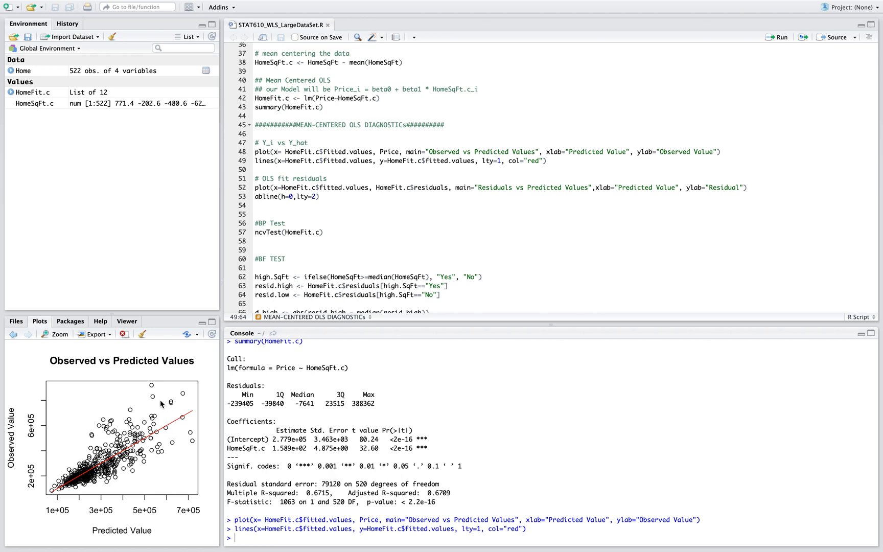
mouse_move(194, 458)
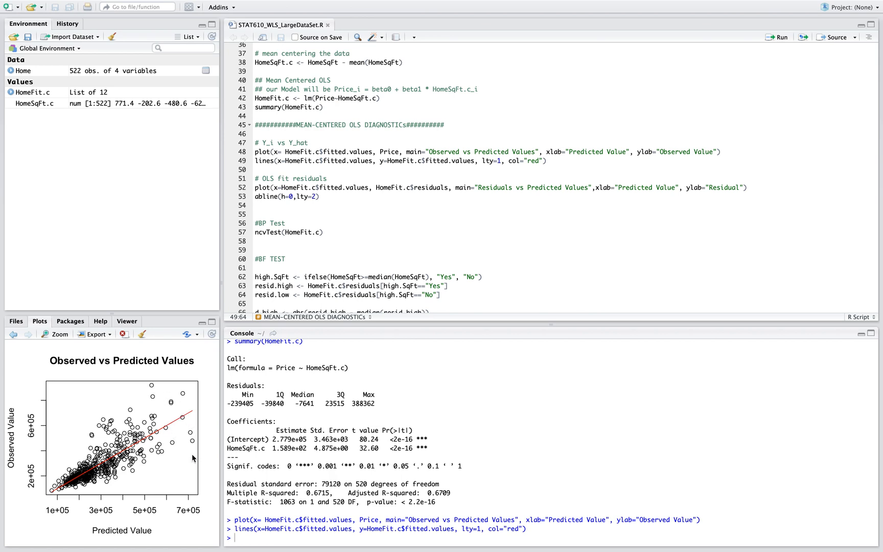
mouse_move(190, 445)
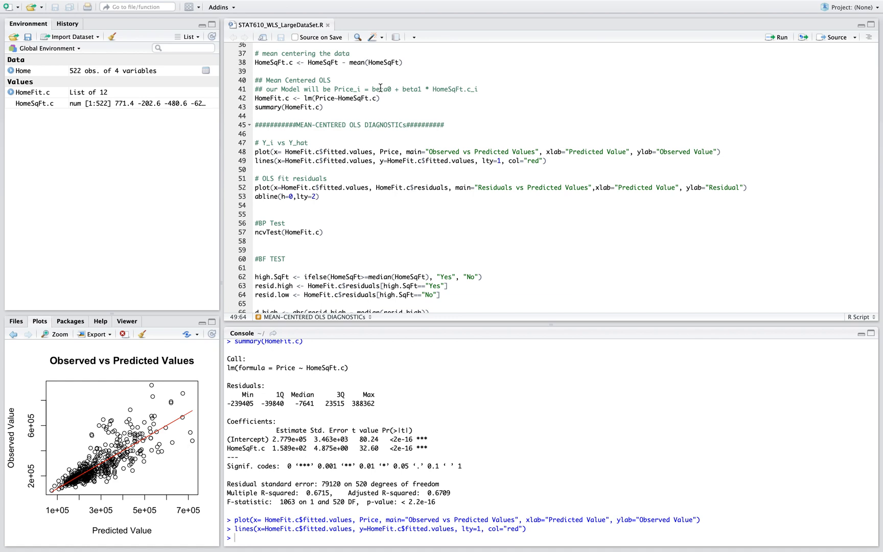
left_click(325, 178)
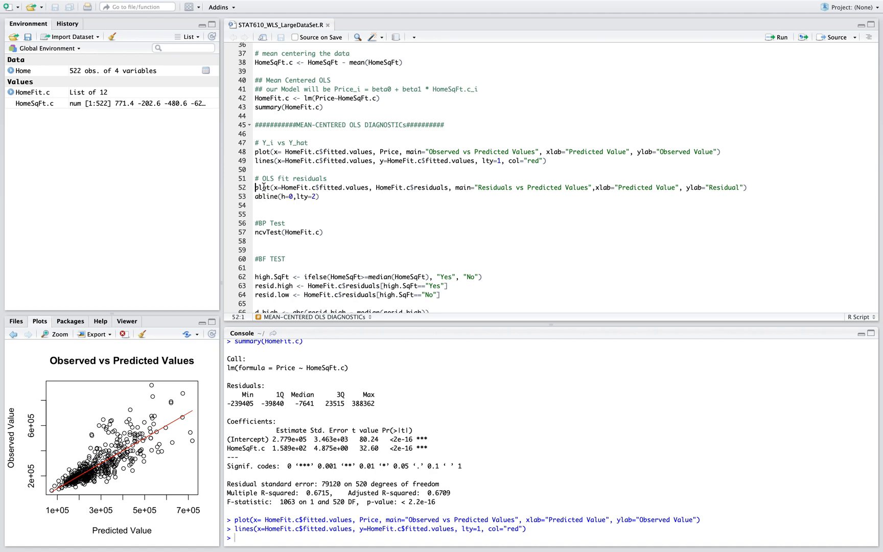
- Plot HomeFit.c's residuals against predicted values with a dashed line at zero
left_click_drag(256, 187, 318, 197)
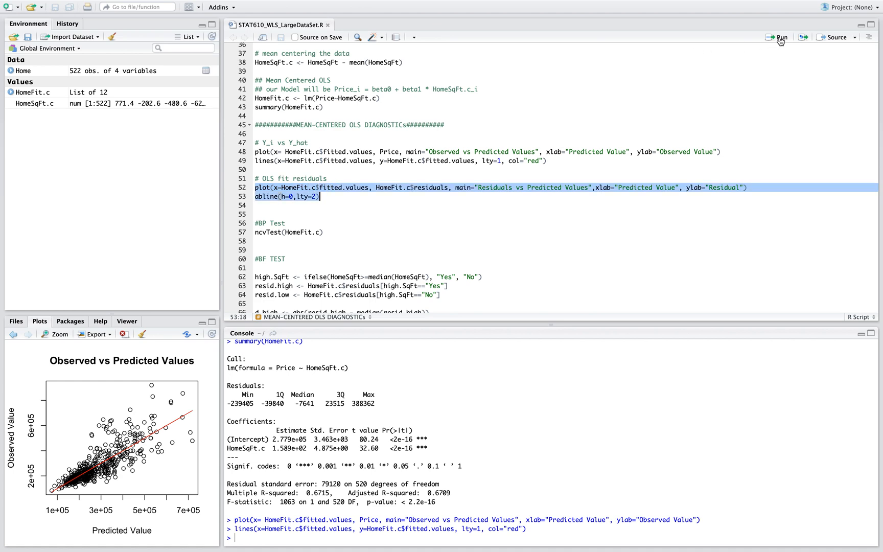
left_click(780, 37)
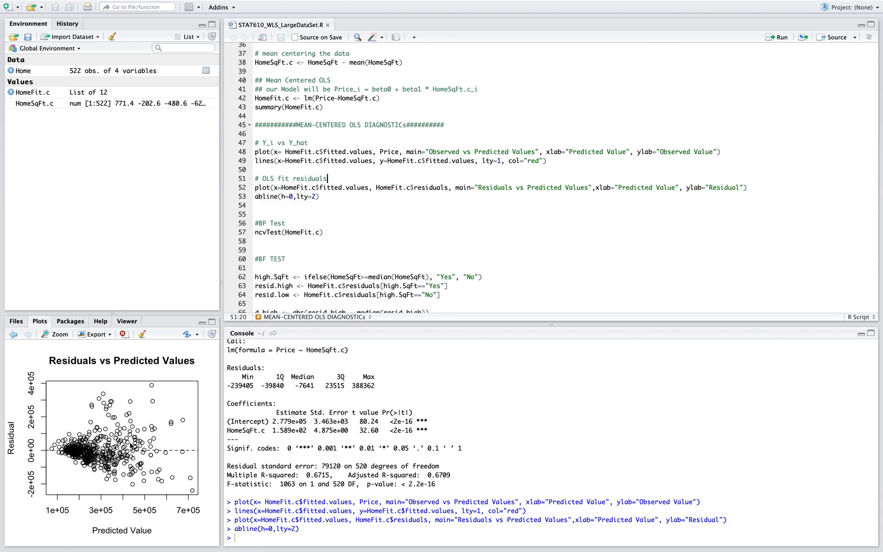
mouse_move(131, 463)
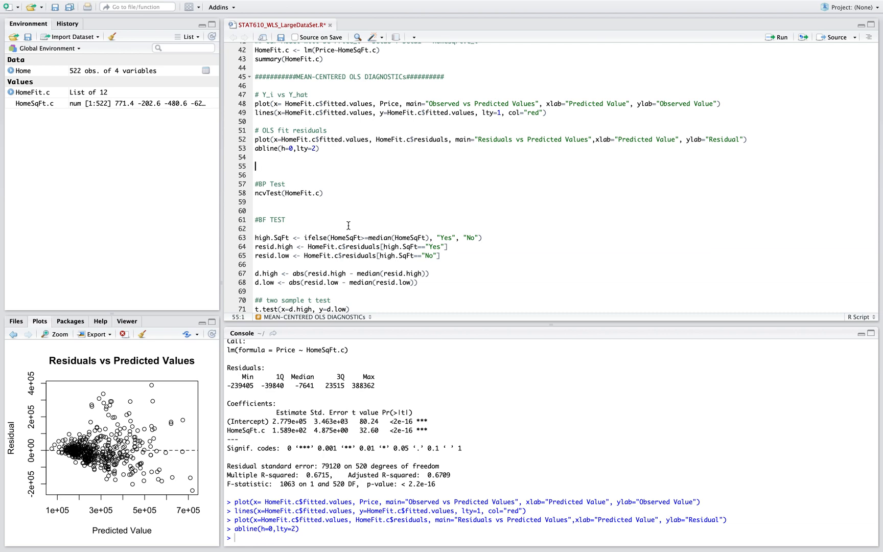
mouse_move(269, 197)
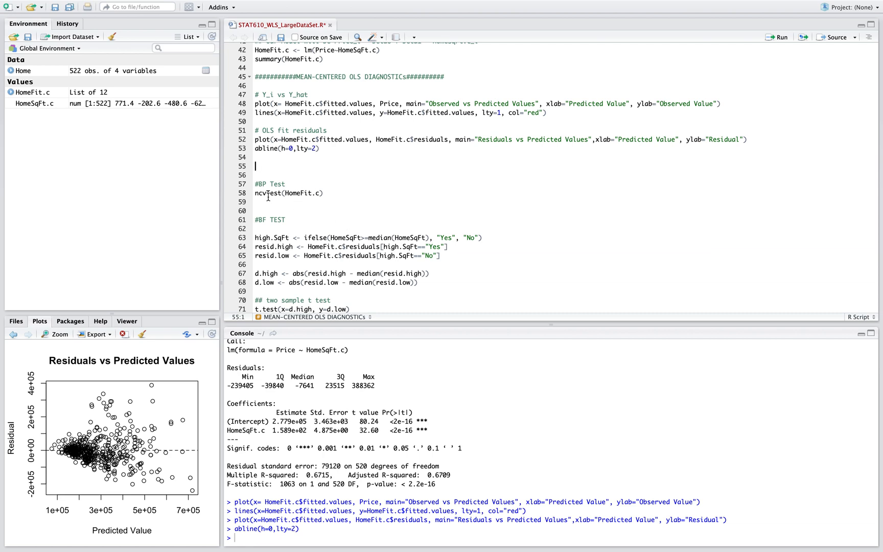
- Run ncvTest(HomeFit.c), printing chi-square 218.8814 and p = 1.586251e-49
left_click(263, 193)
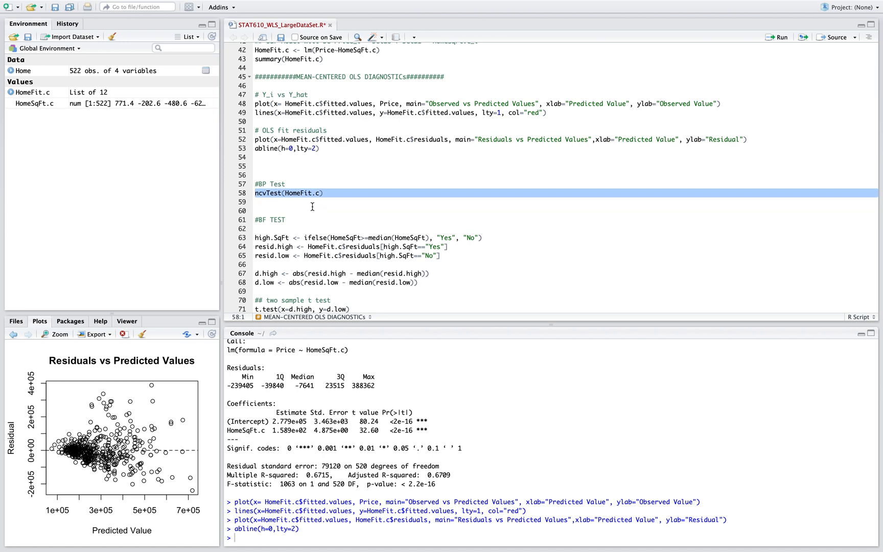
left_click(288, 183)
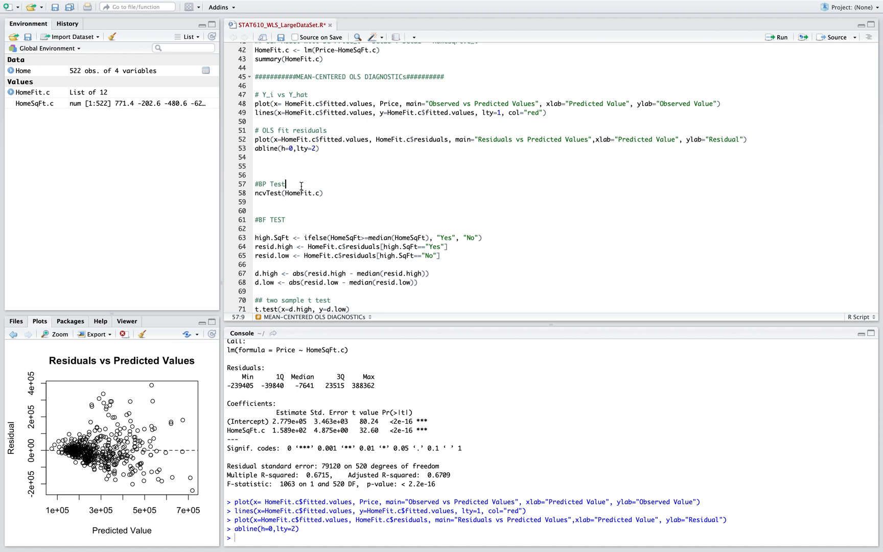
double_click(268, 193)
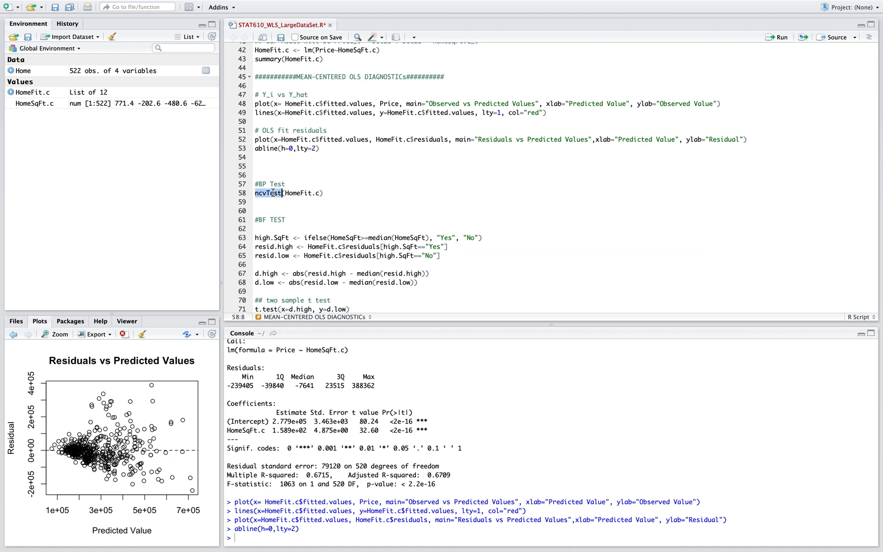
left_click(780, 38)
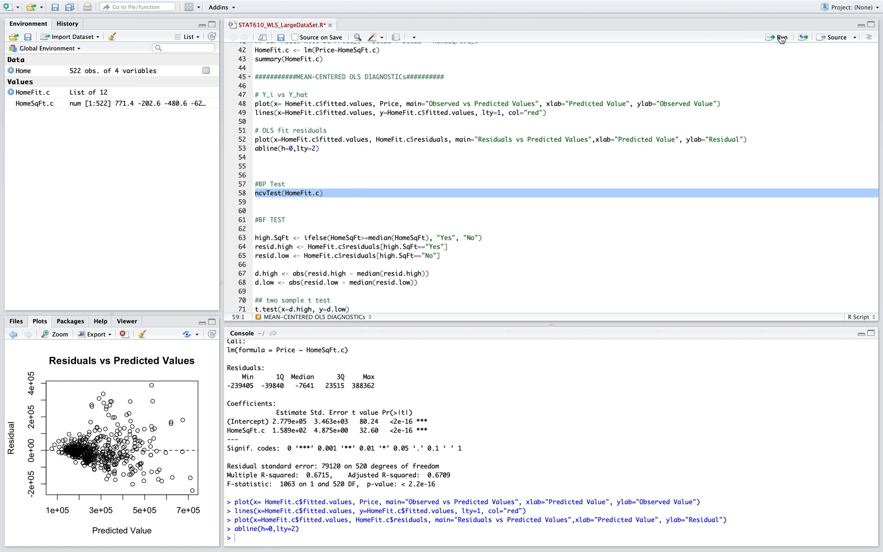
left_click(780, 37)
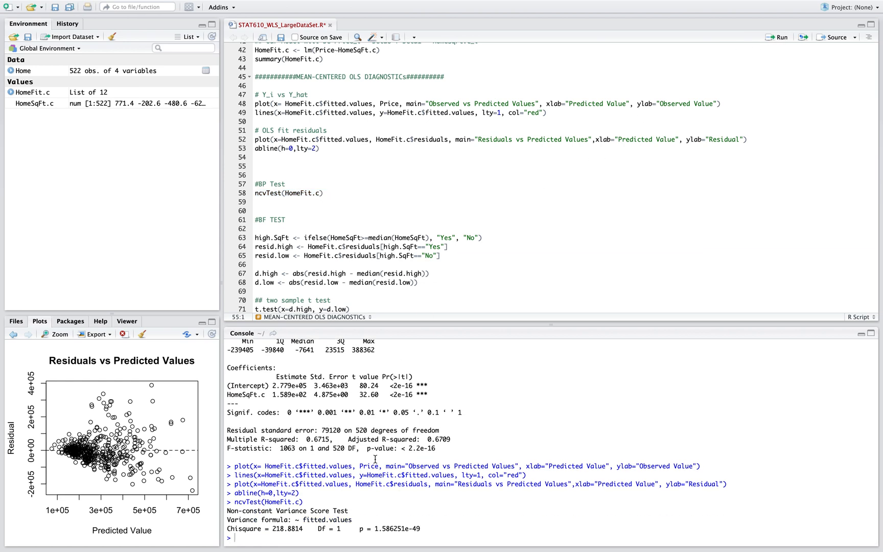
mouse_move(414, 304)
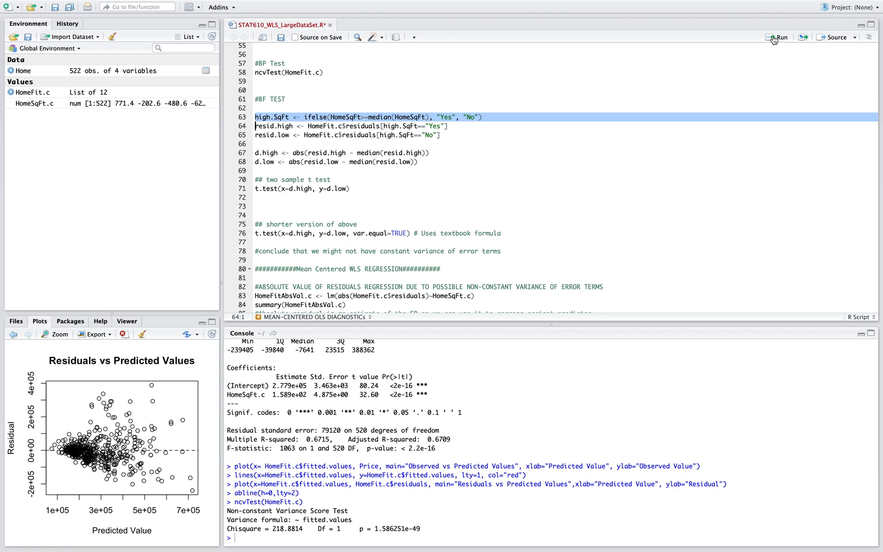
- Split residuals by high/low HomeSqFt and t-test d.high vs d.low: t = 10.578, p < 2.2e-16
left_click(779, 37)
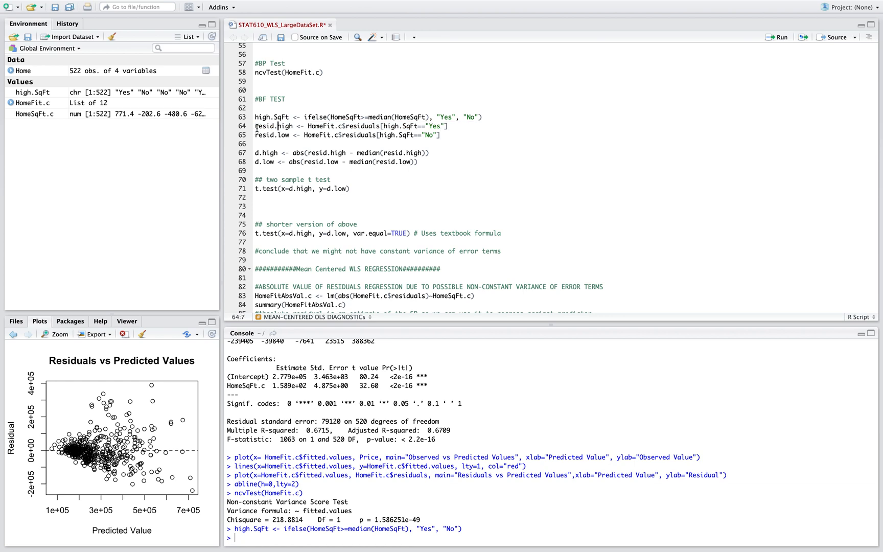
left_click_drag(257, 125, 440, 134)
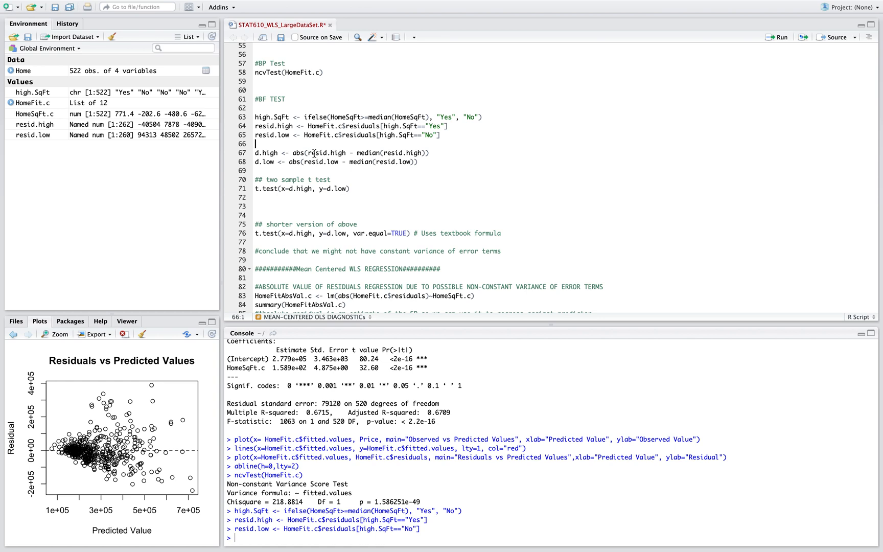
left_click(780, 37)
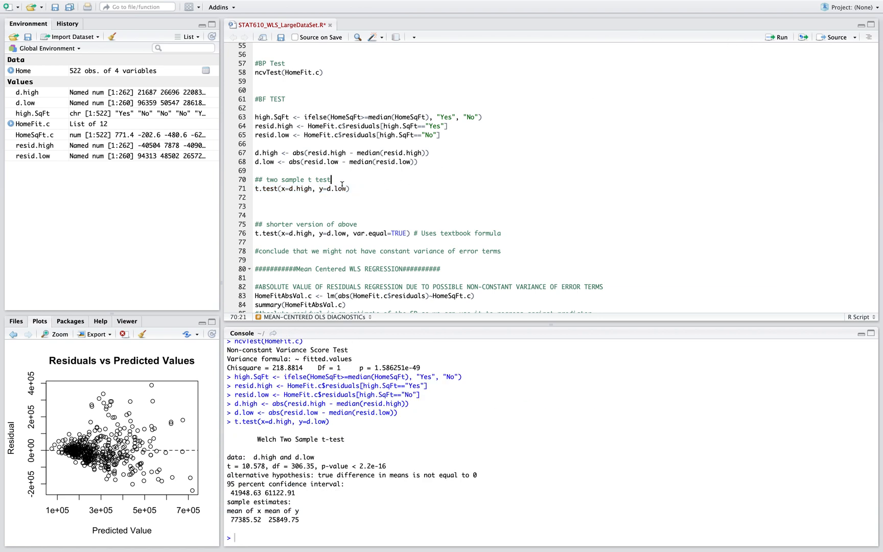
mouse_move(352, 459)
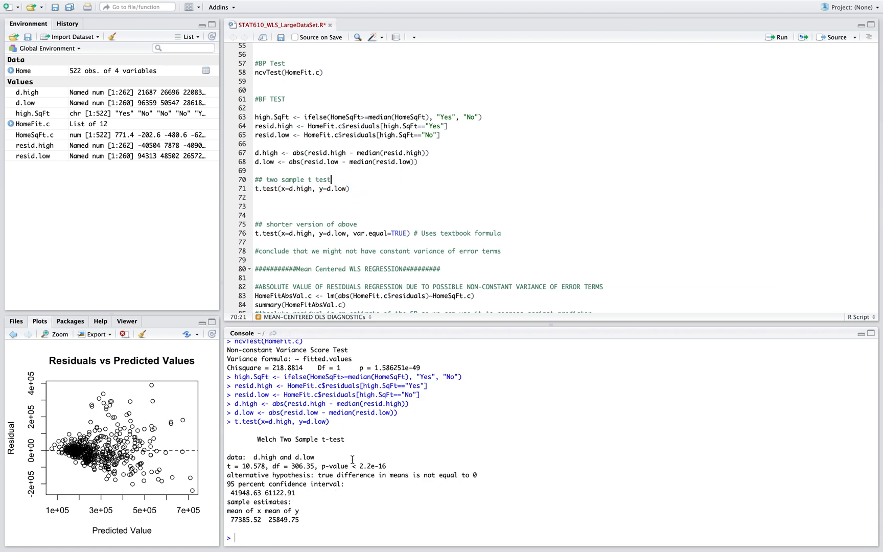
left_click_drag(321, 465, 380, 465)
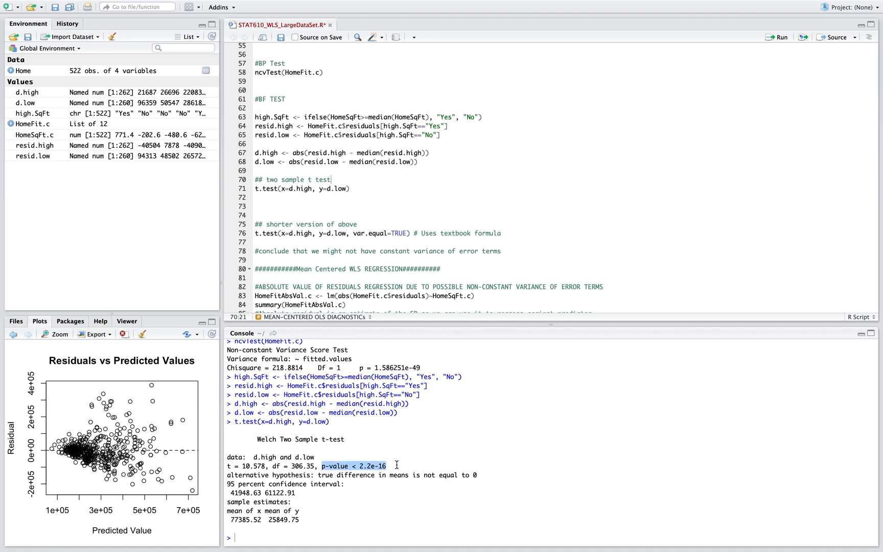